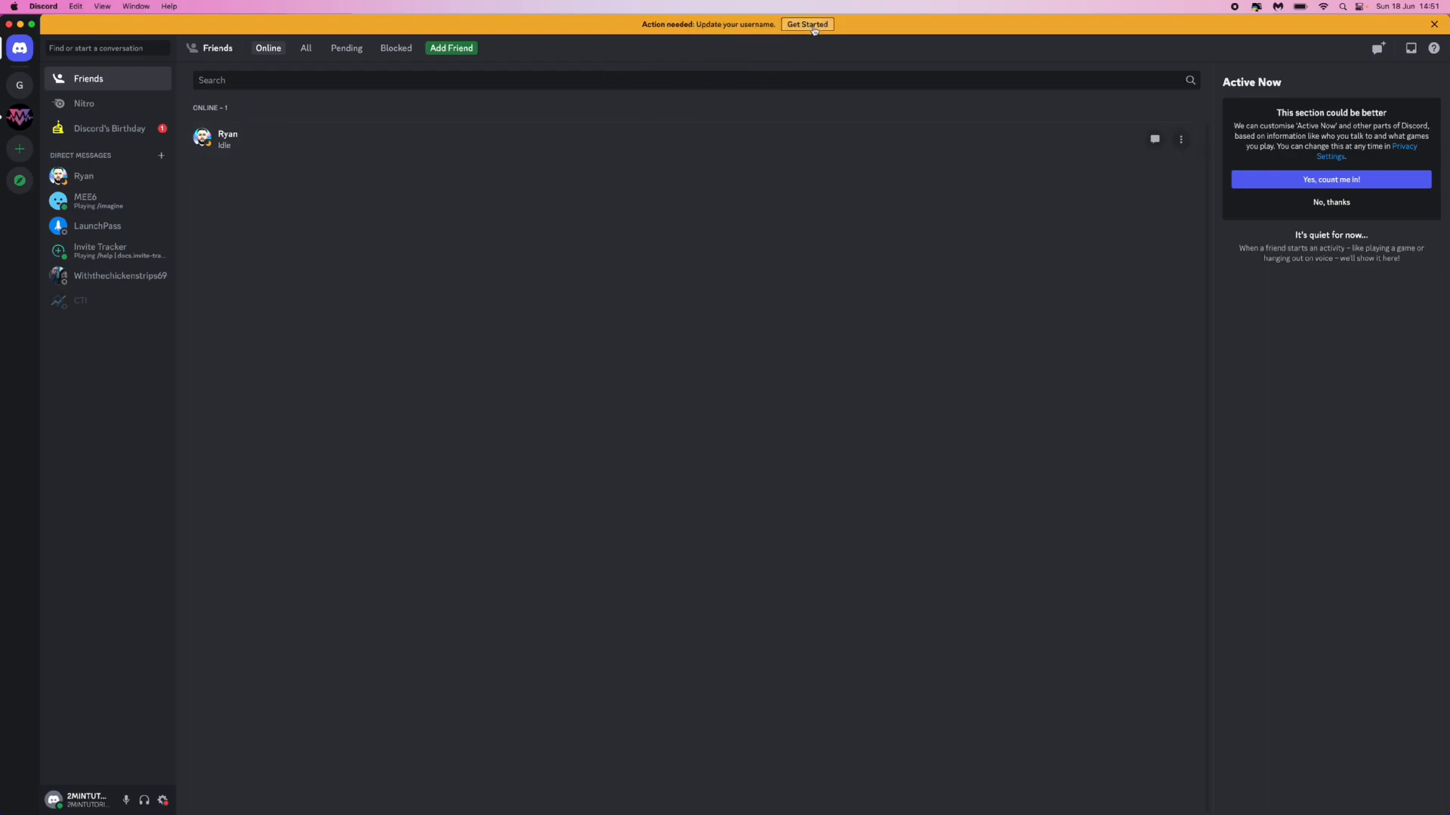
mouse_move(164, 800)
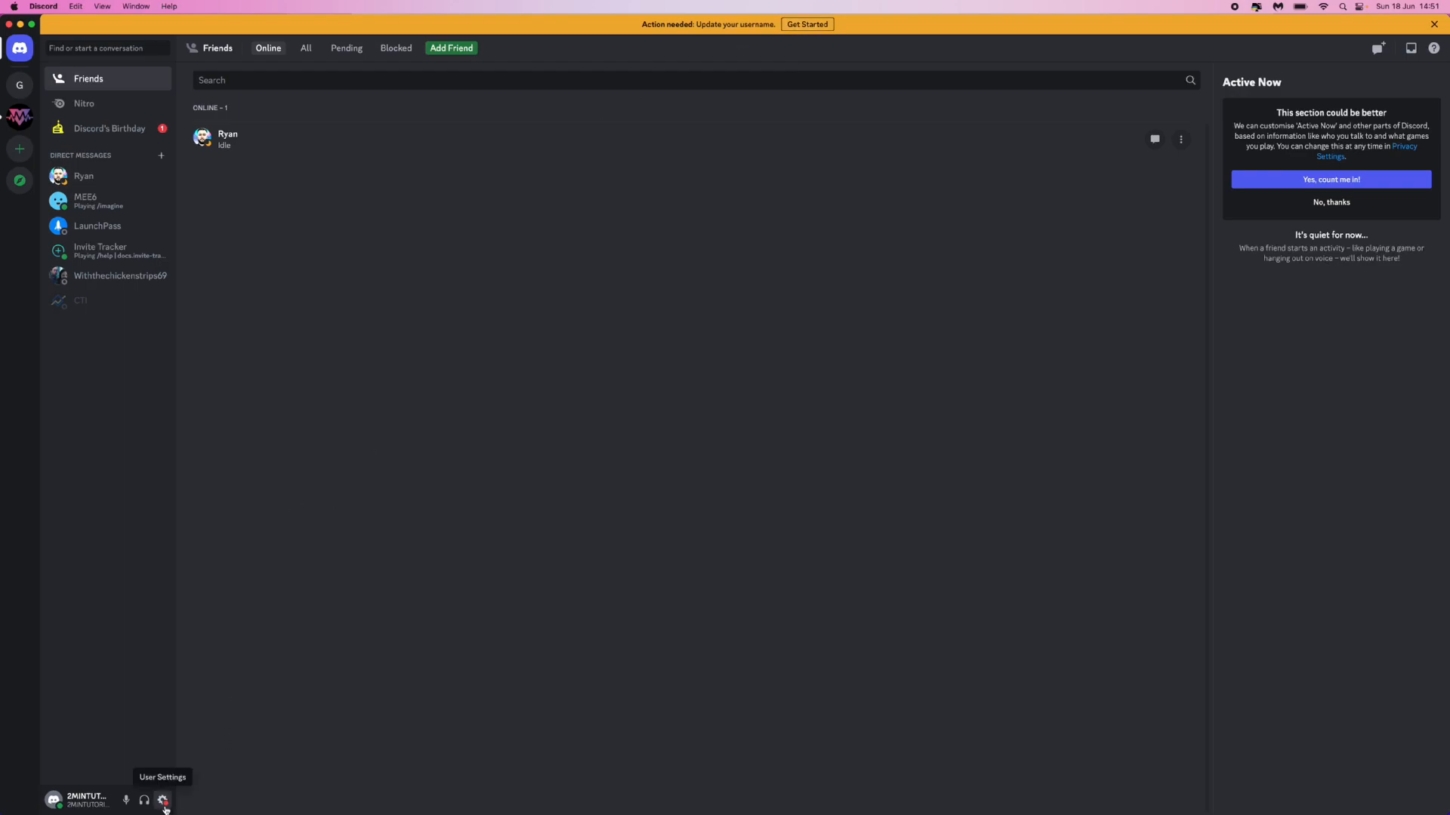
mouse_move(163, 800)
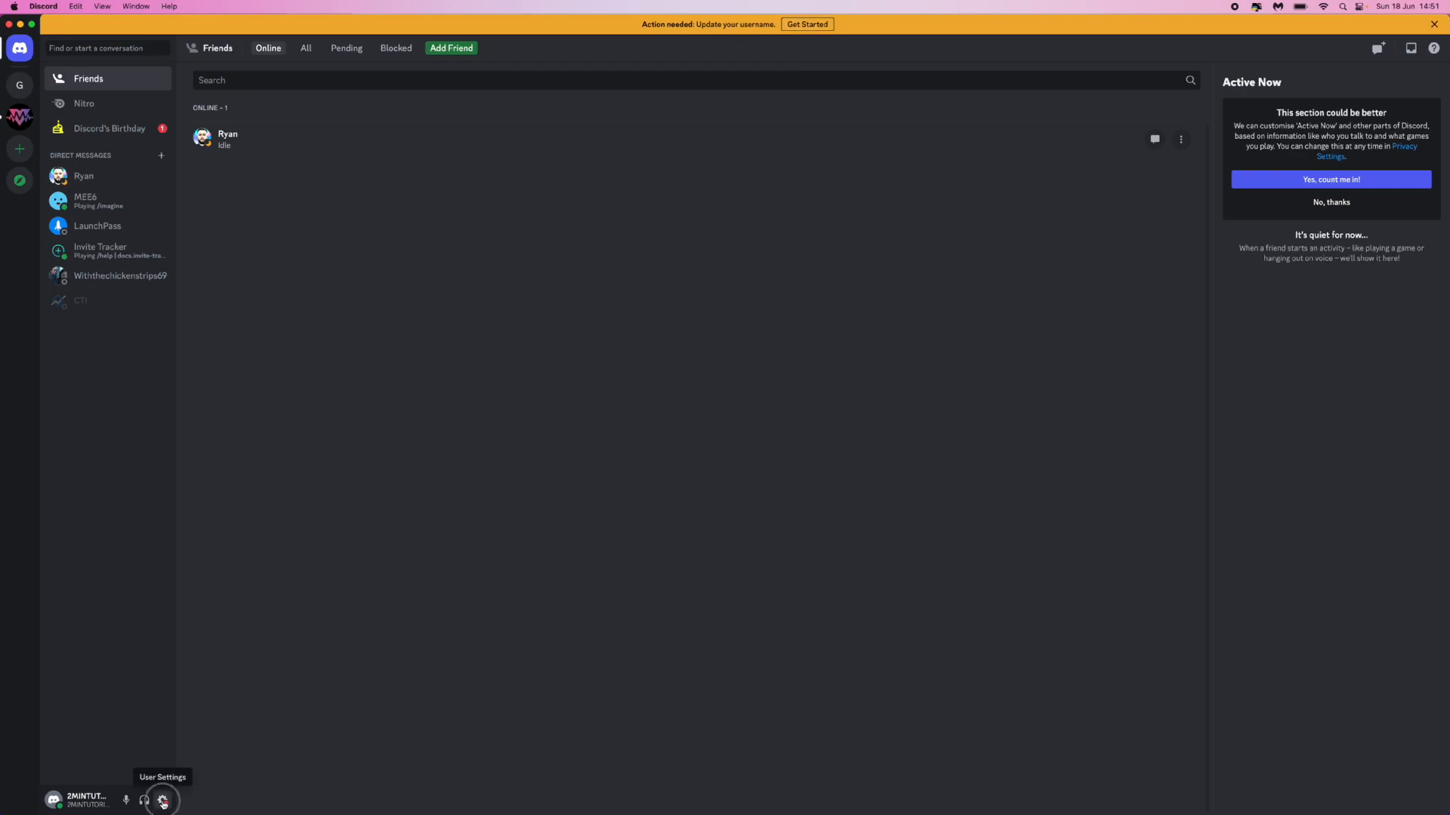
Open User Settings to the My Account page via the gear icon
click(161, 799)
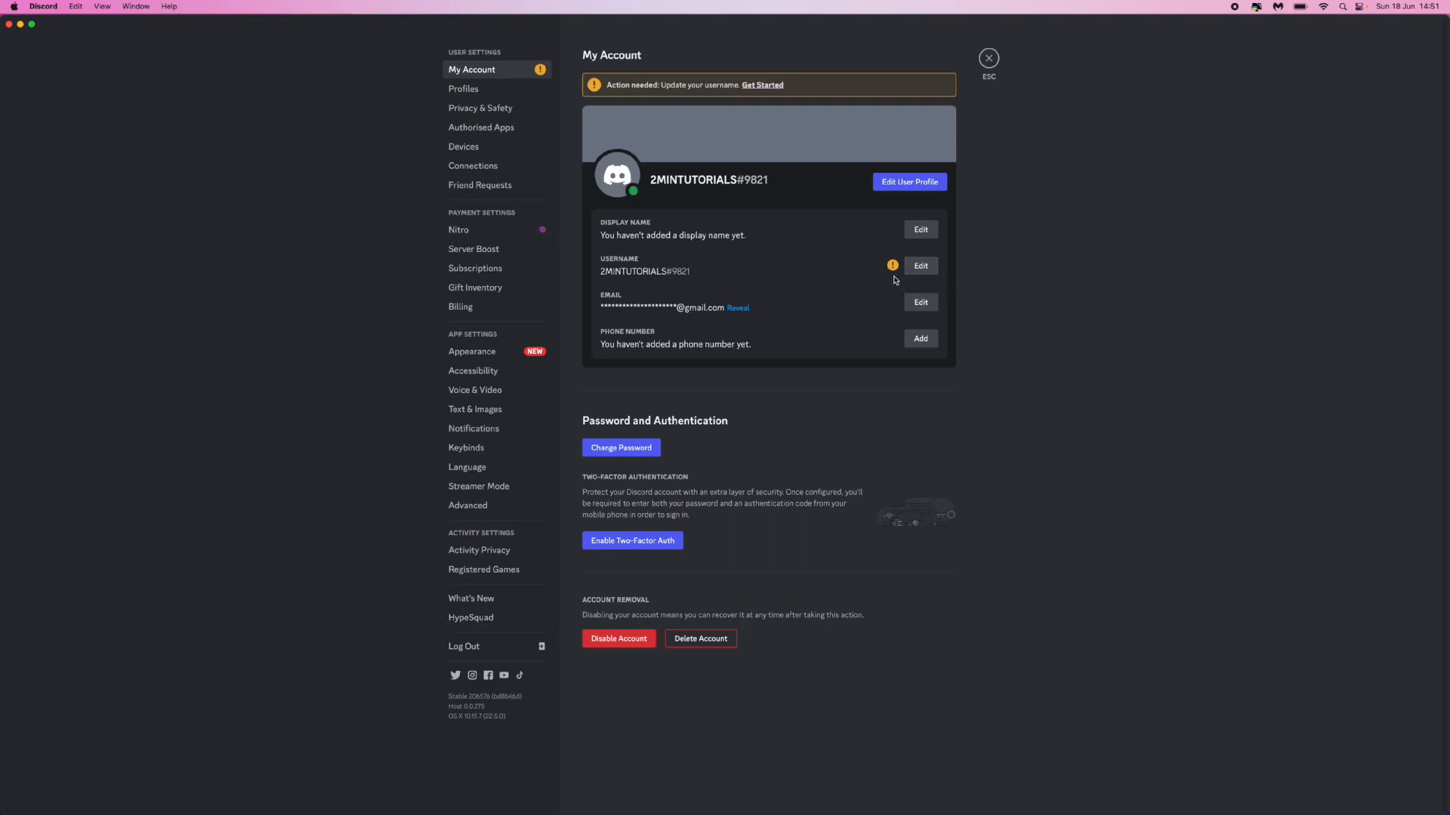
mouse_move(892, 265)
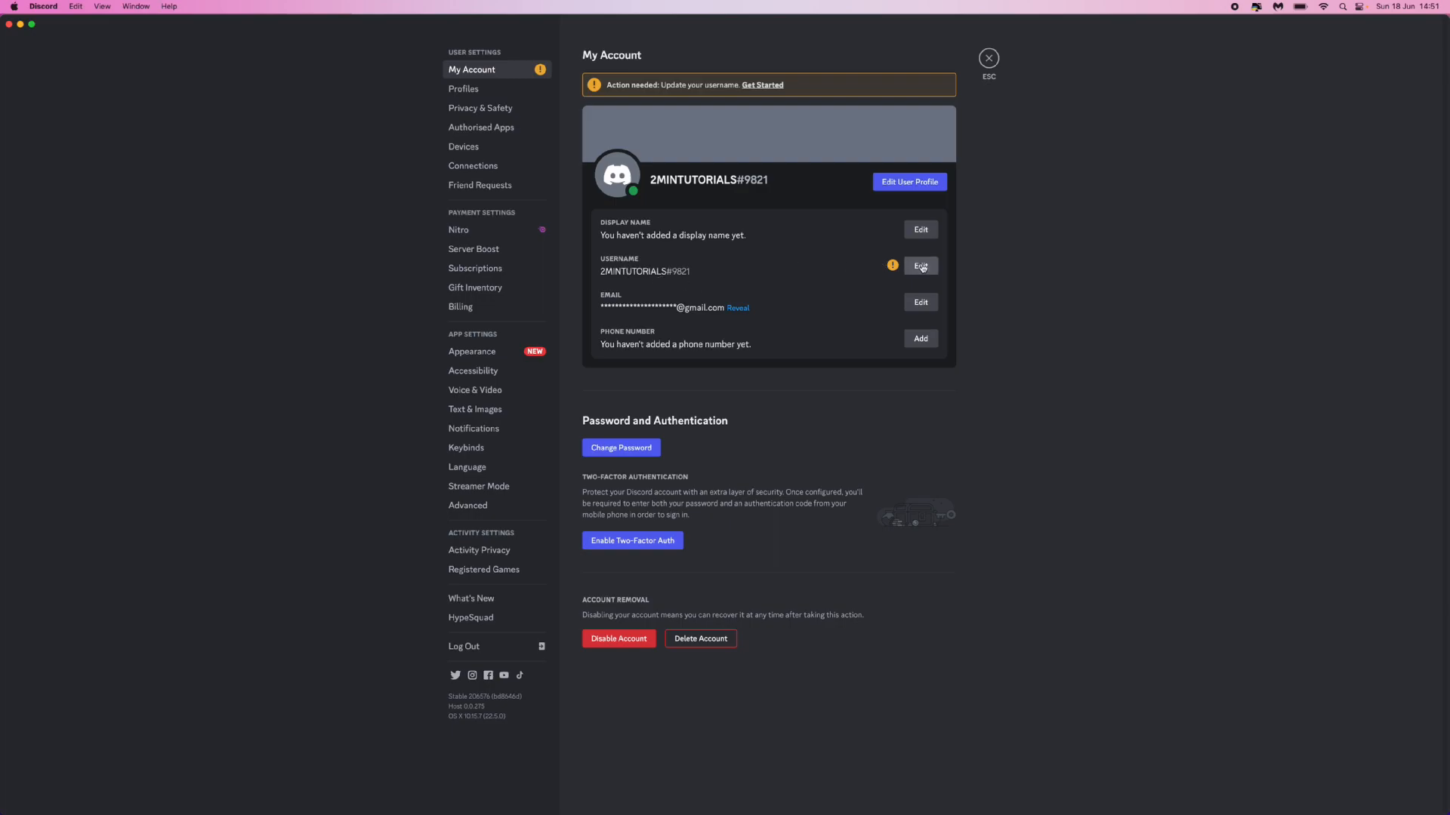
Start the username update and set the display name to 'RyanHTO'
click(920, 266)
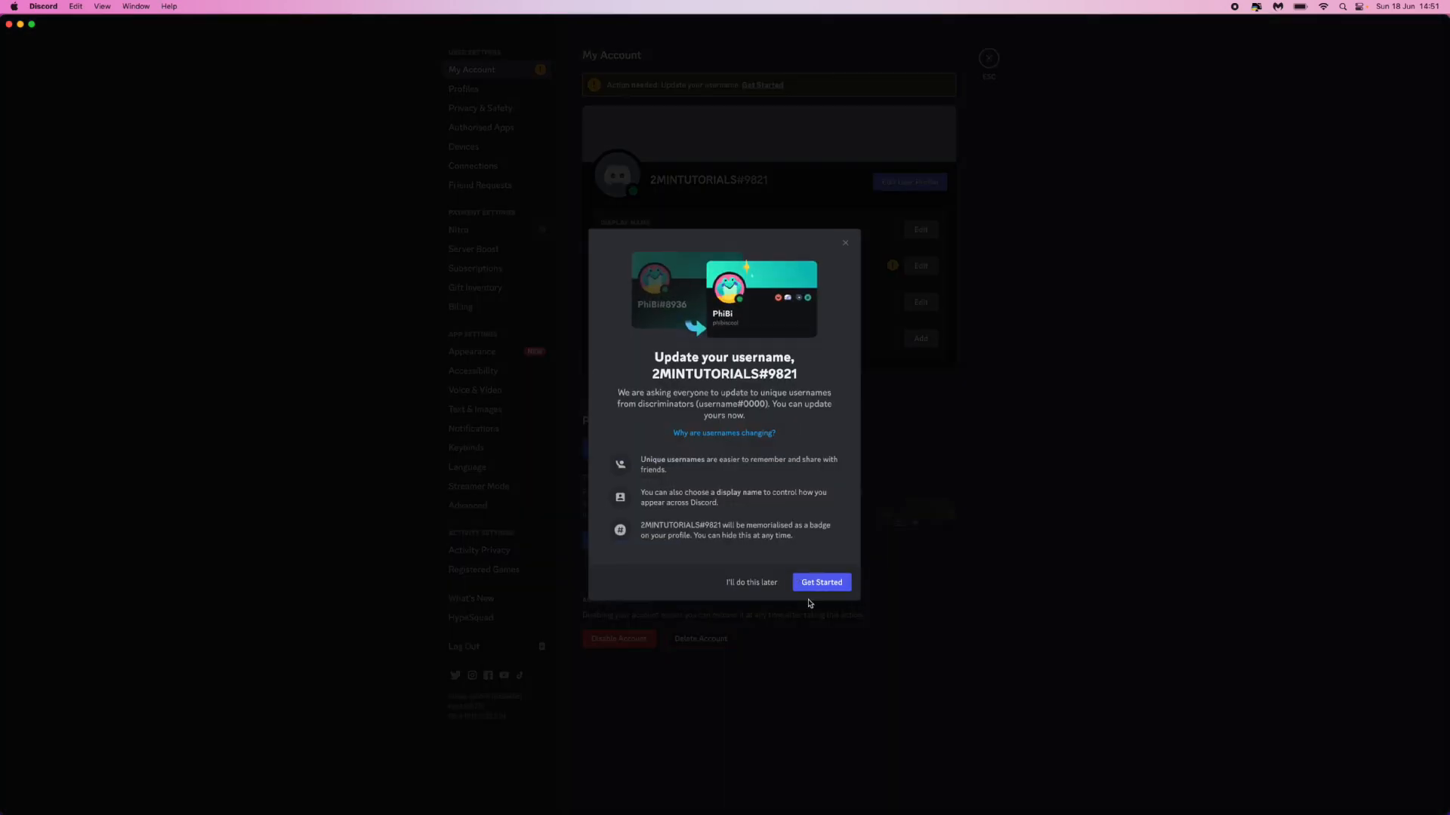
click(820, 582)
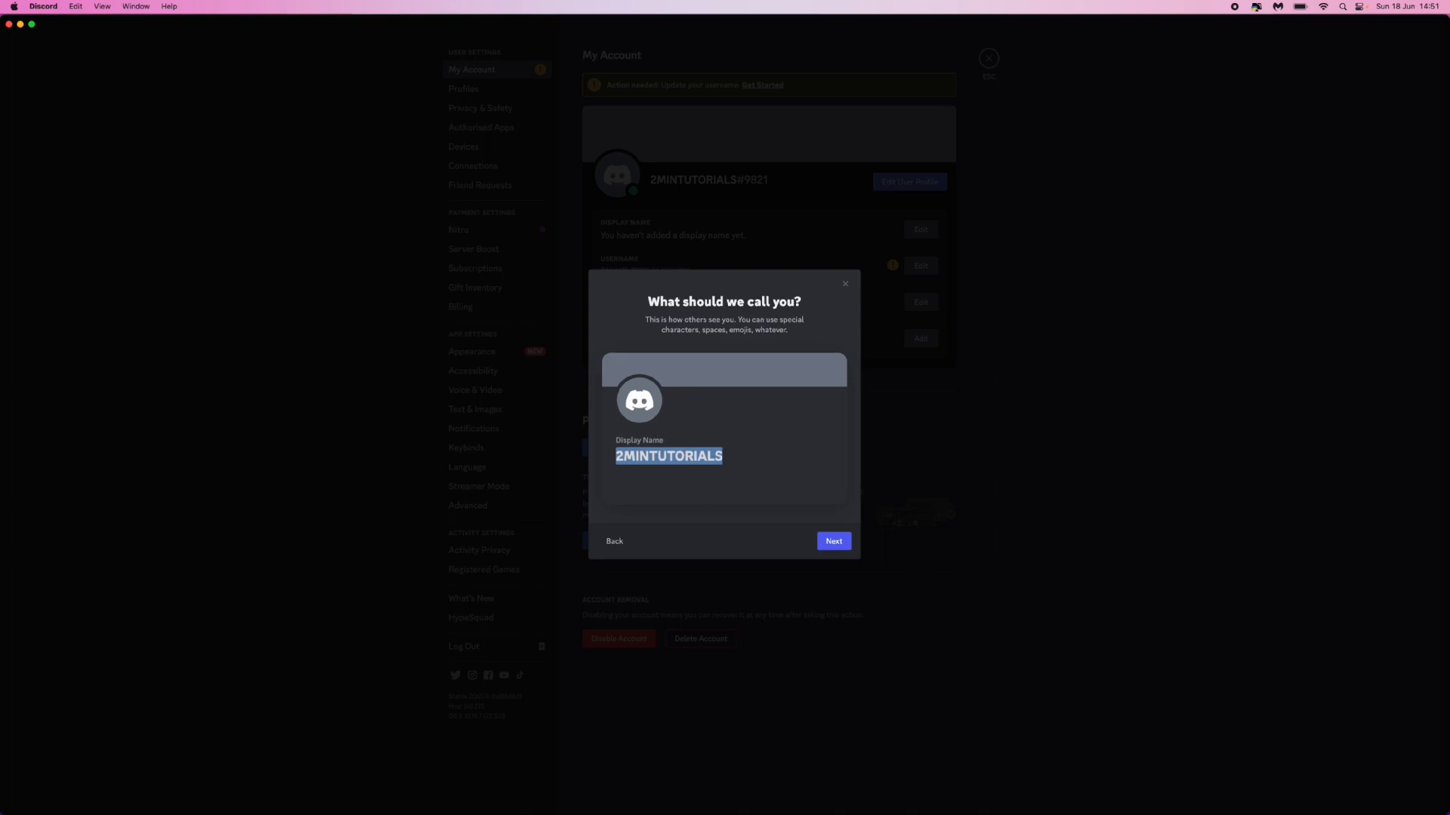
text(RyanHTO)
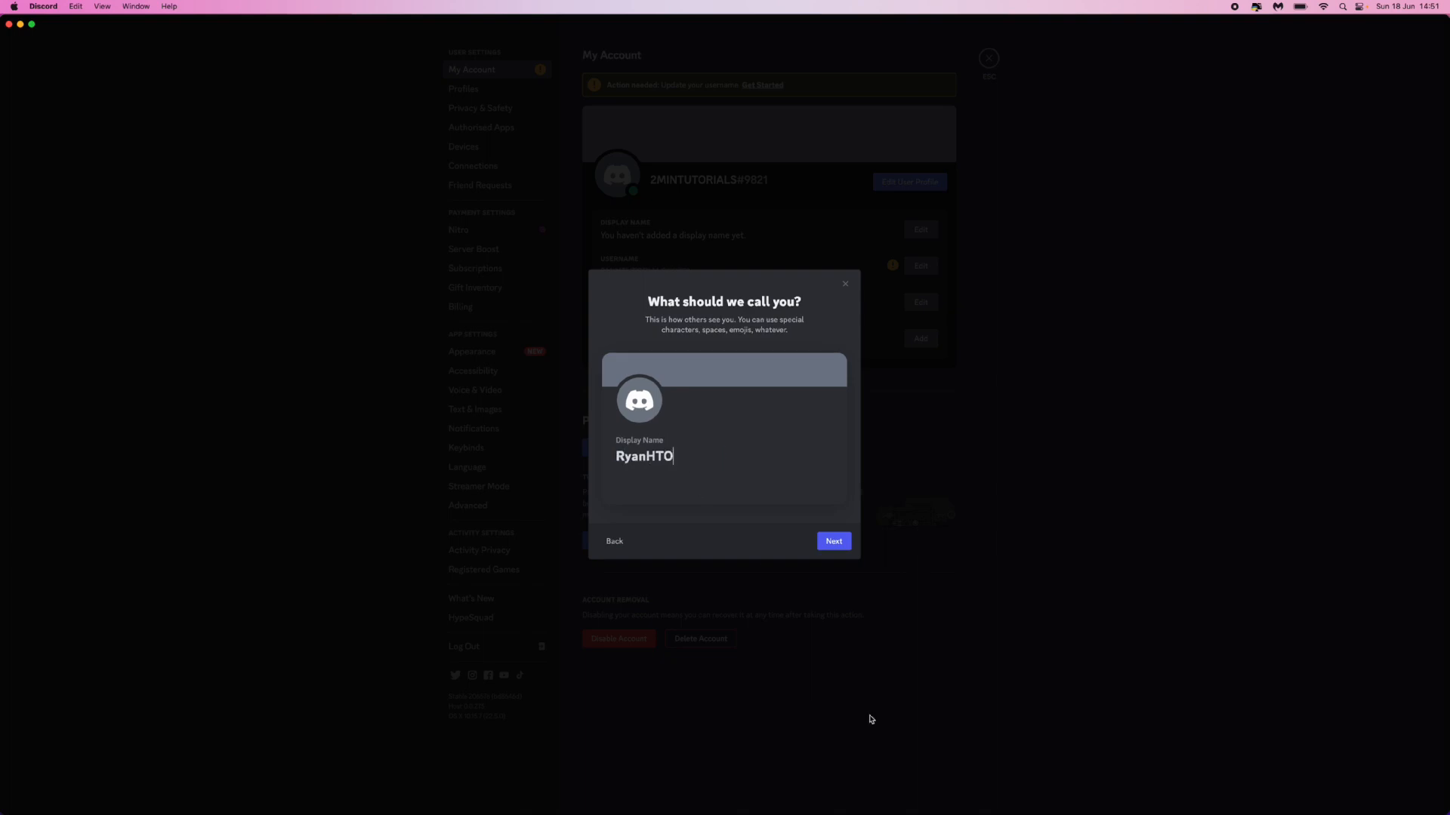
click(832, 540)
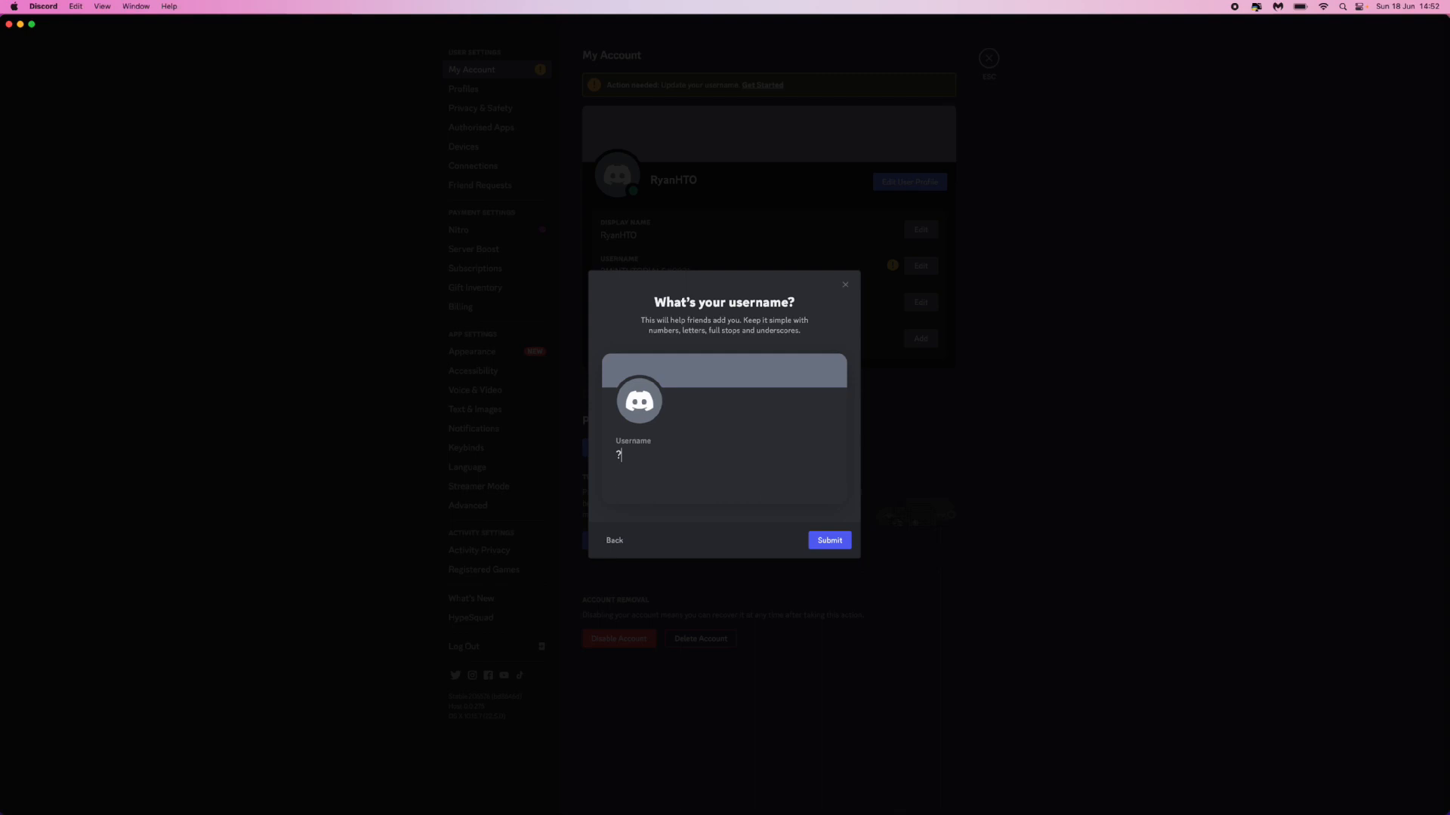
Enter 'ryanhto' as the unique username and submit it
text(ryanh)
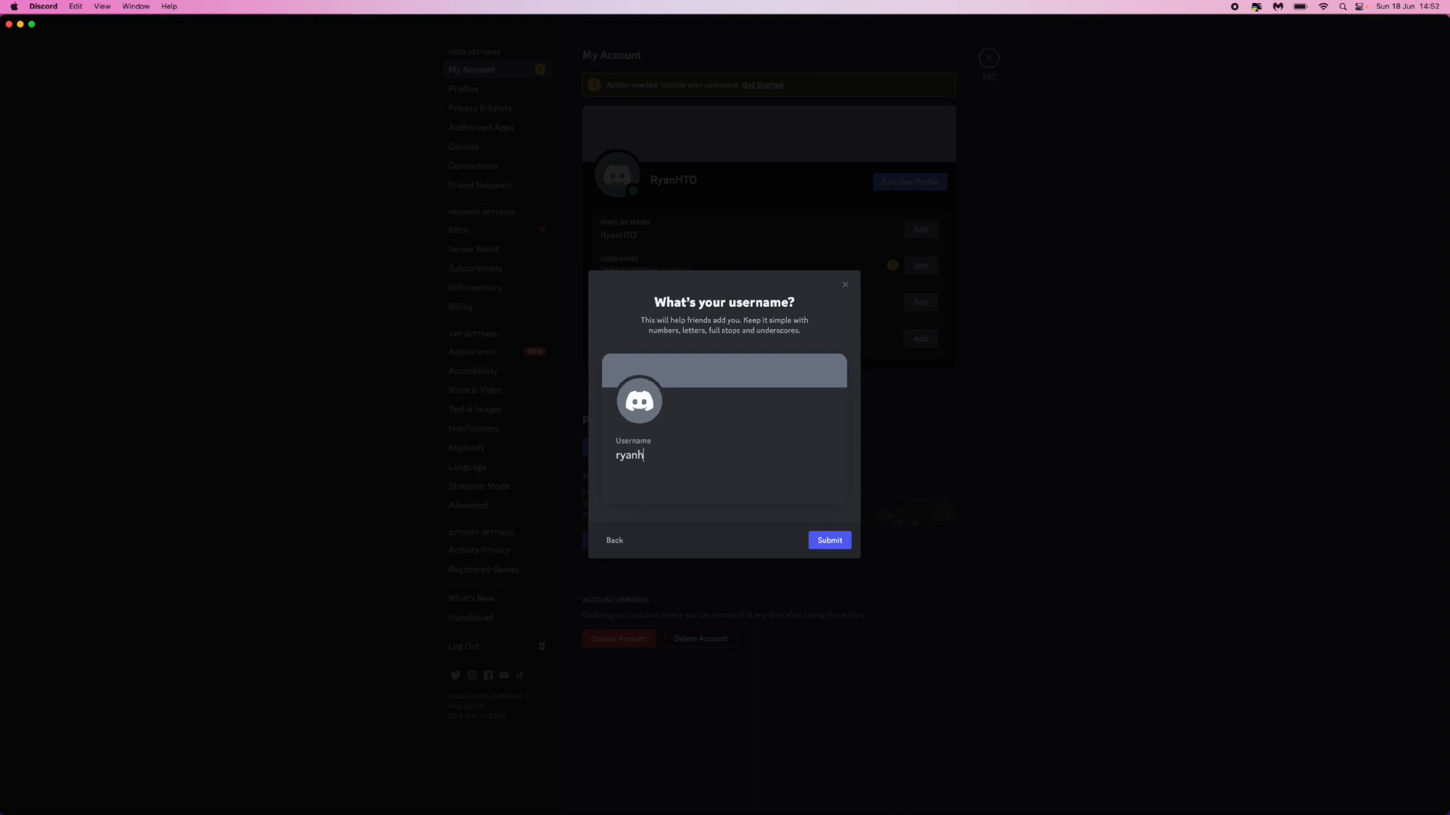
text(to)
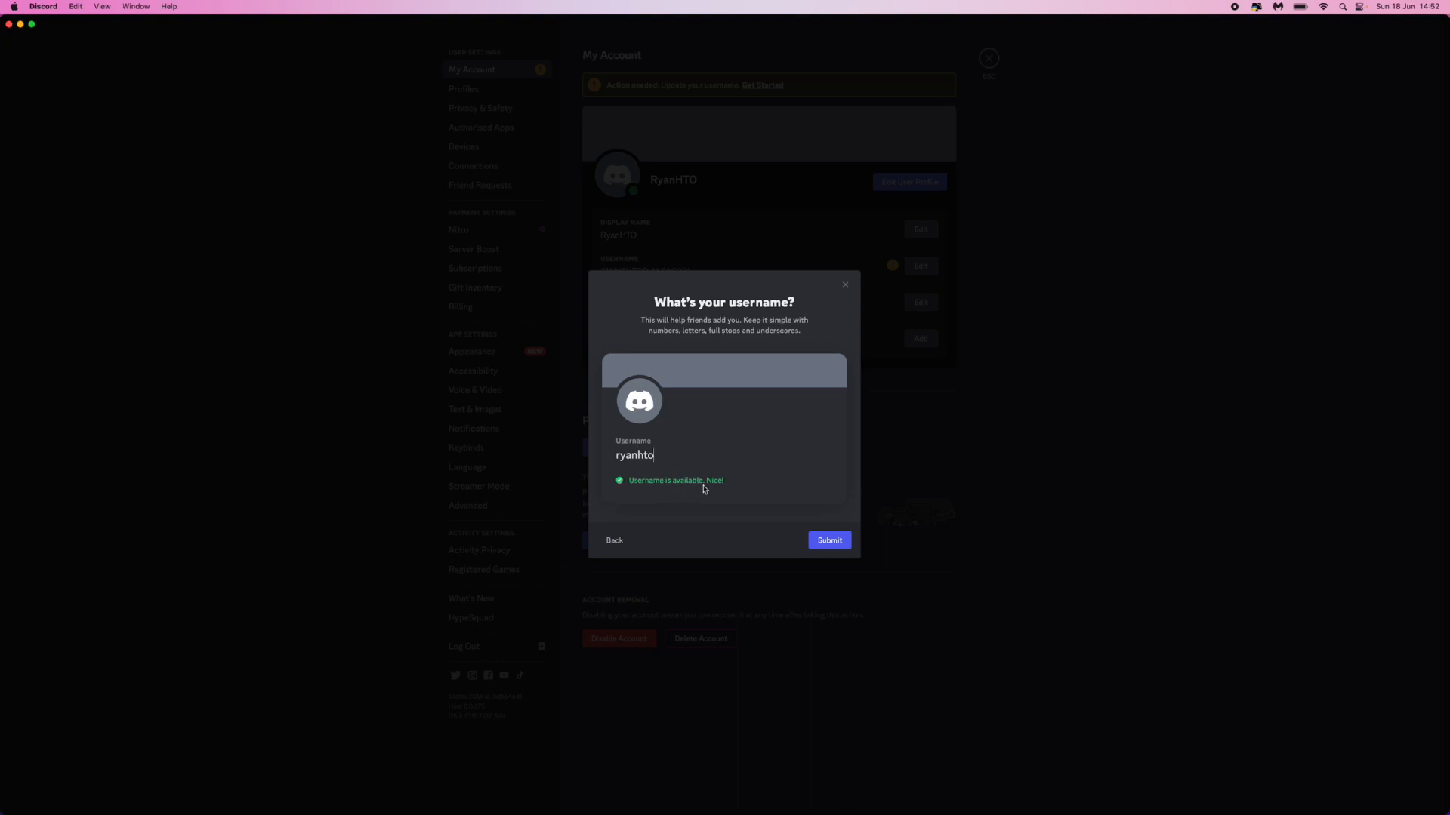
click(828, 540)
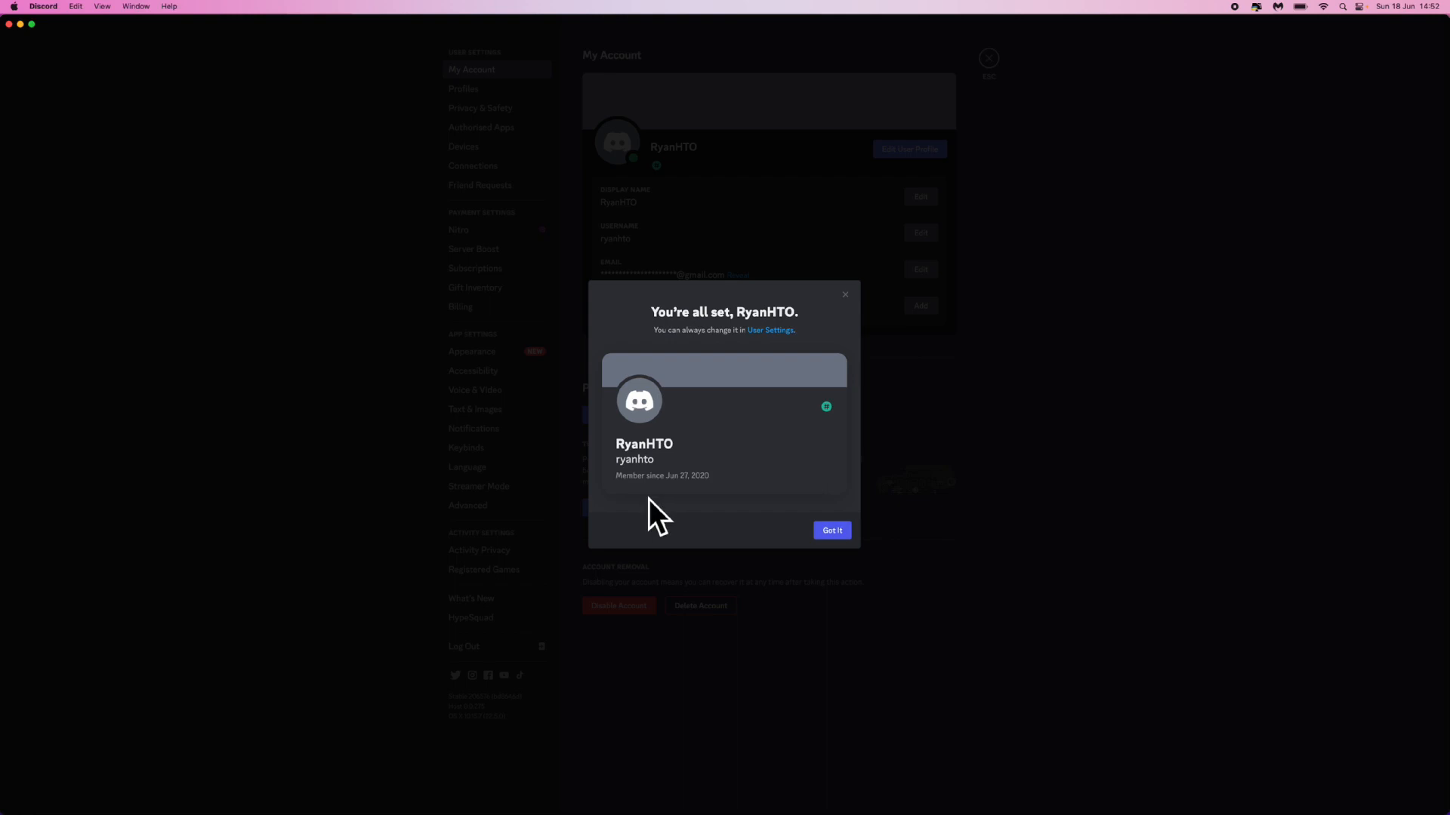